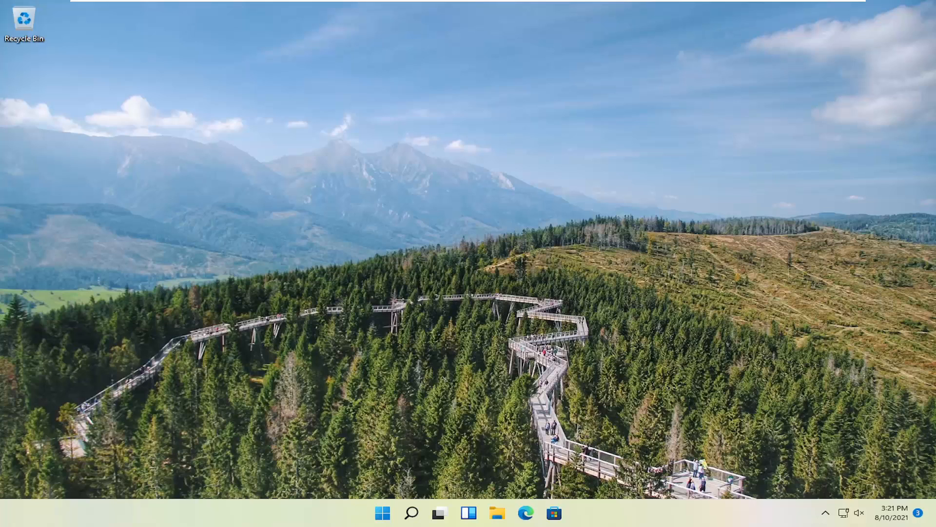
pyautogui.moveTo(675, 254)
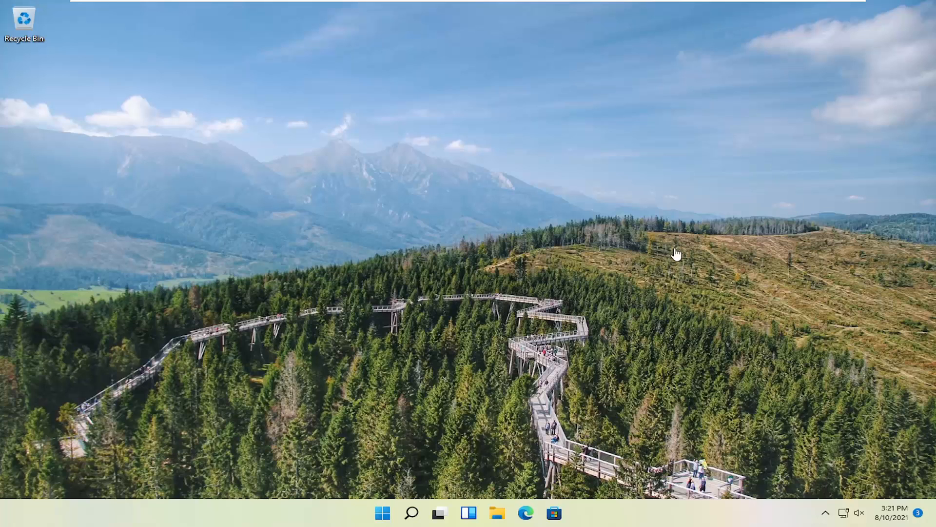
# Launch a blank untitled Notepad window from the taskbar.
pyautogui.click(410, 512)
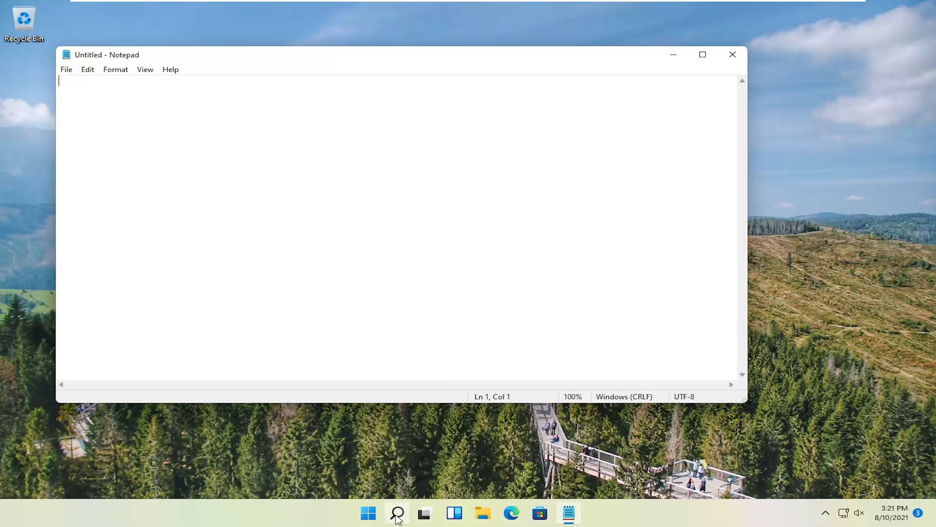
# Arrange two Notepad windows side by side and enter 'Hello' in the left one.
pyautogui.click(397, 512)
pyautogui.write('H')
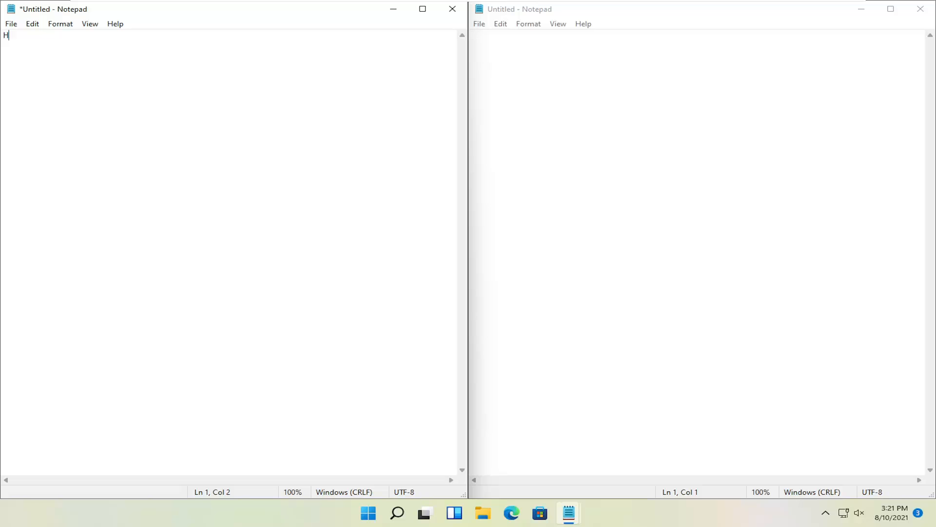
pyautogui.write('ello')
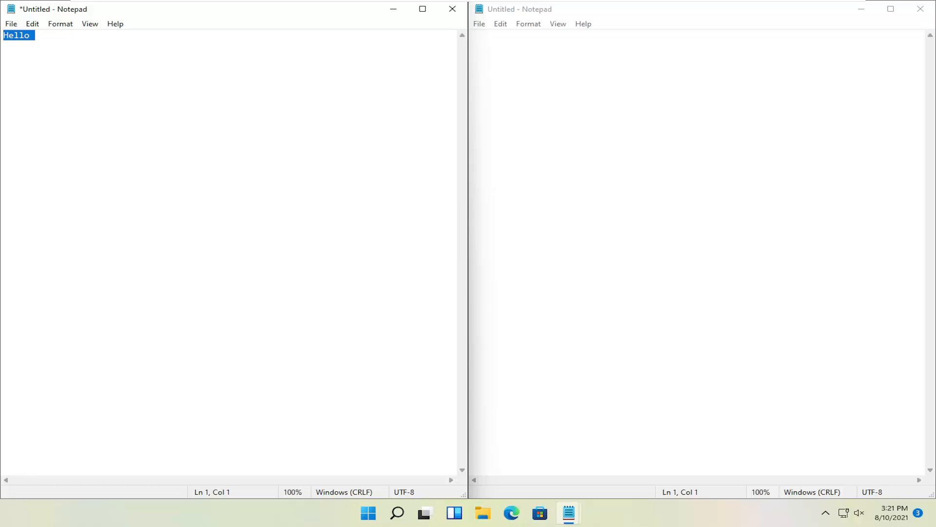
pyautogui.click(10, 24)
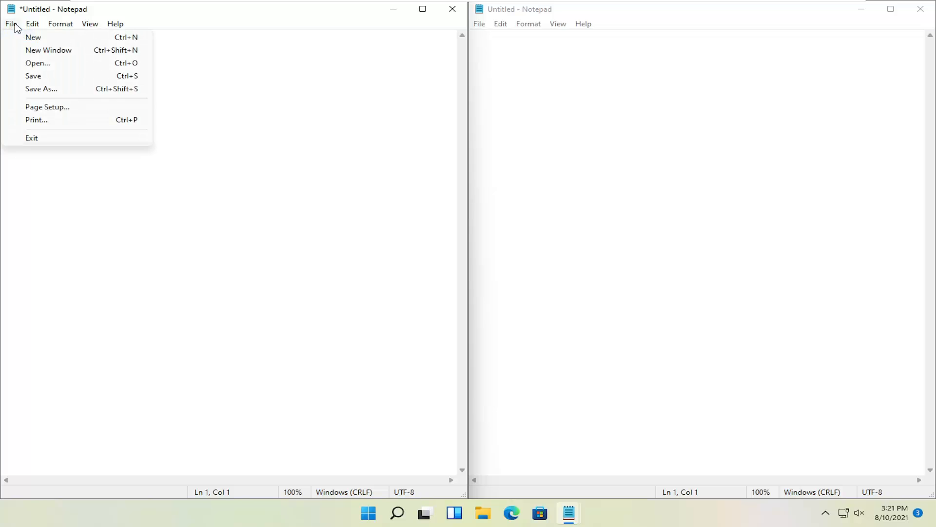
pyautogui.click(32, 23)
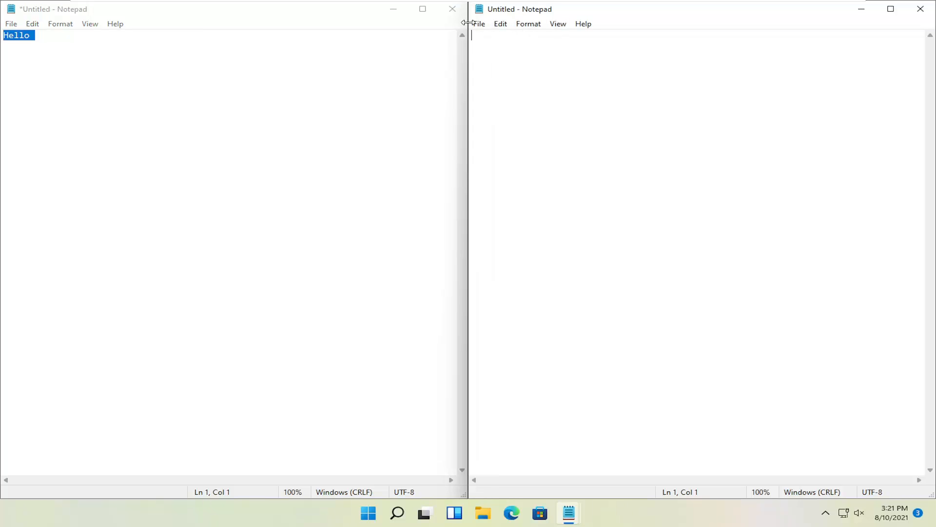
pyautogui.click(500, 23)
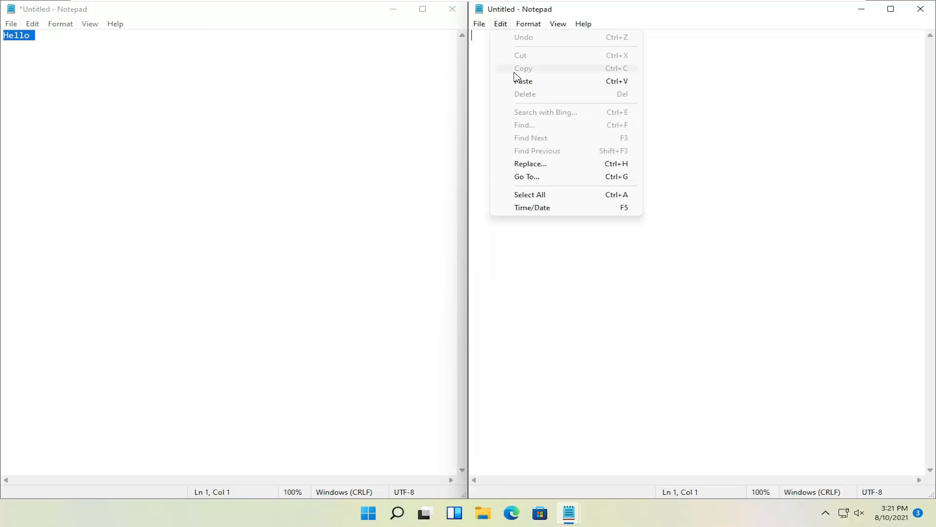
pyautogui.click(523, 81)
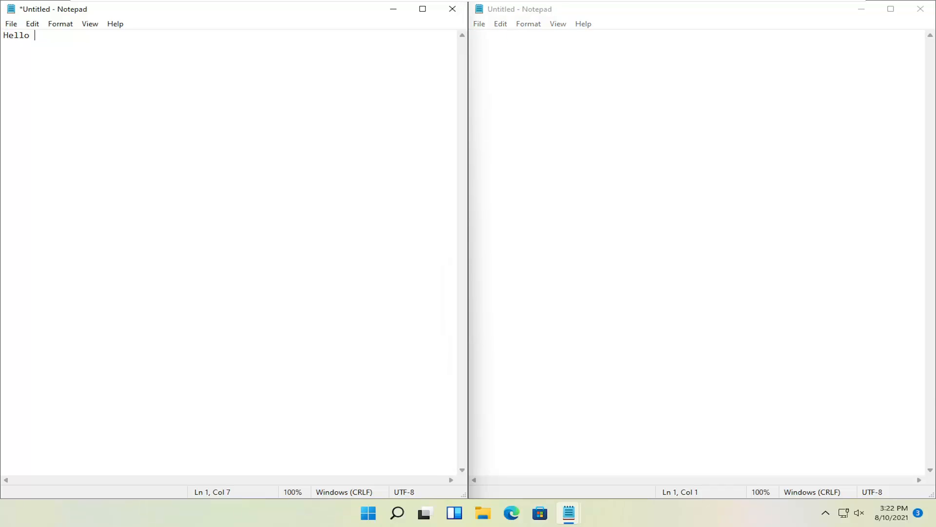
# Bring up the context menu on the word 'Hello' in the left window.
pyautogui.rightClick(16, 36)
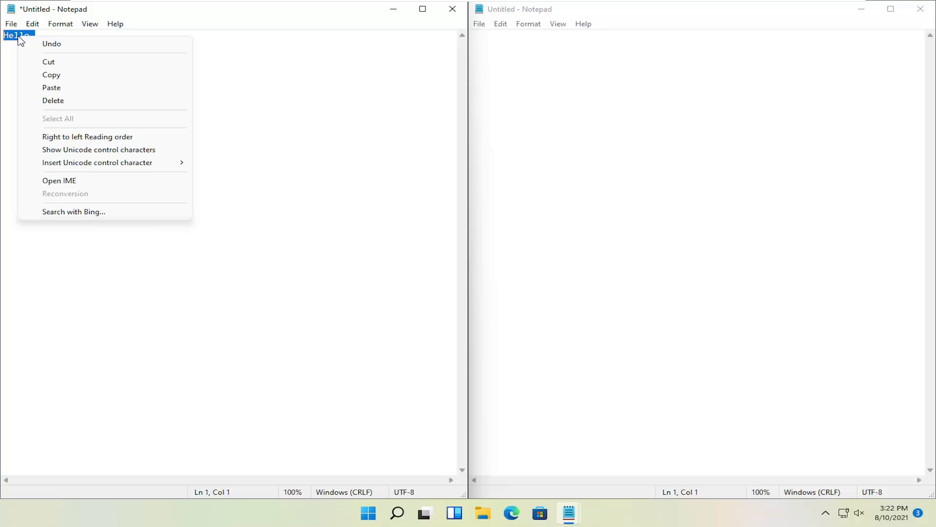
pyautogui.moveTo(53, 45)
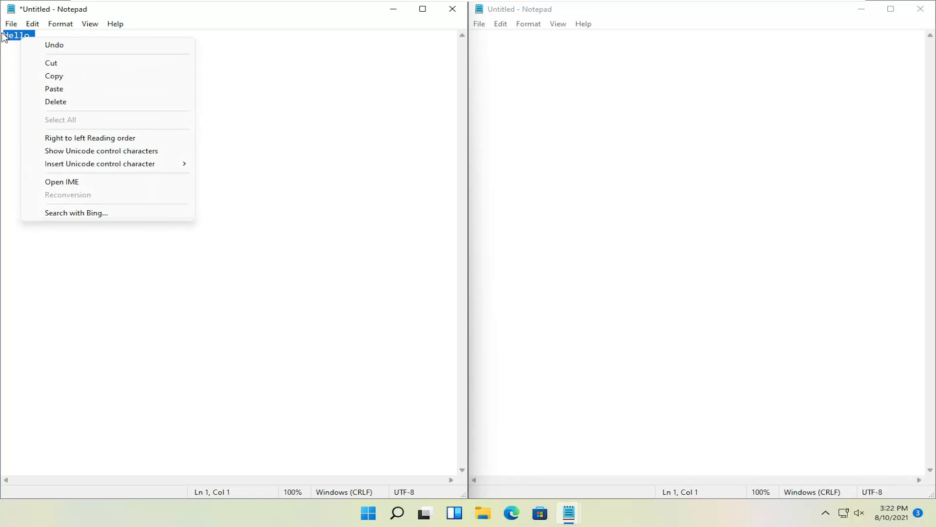
pyautogui.moveTo(448, 79)
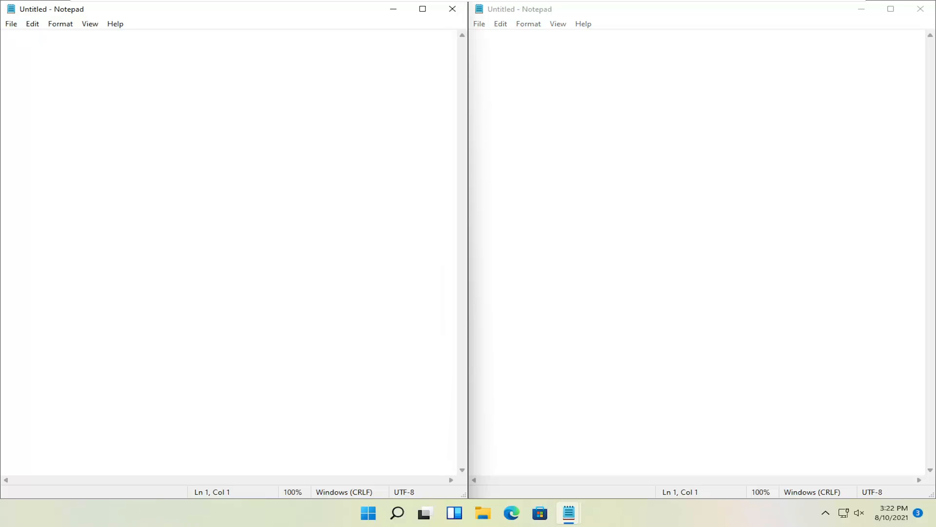
# Enter 'Hello' and stray test lines in the left window, then select all its text.
pyautogui.write('Hello')
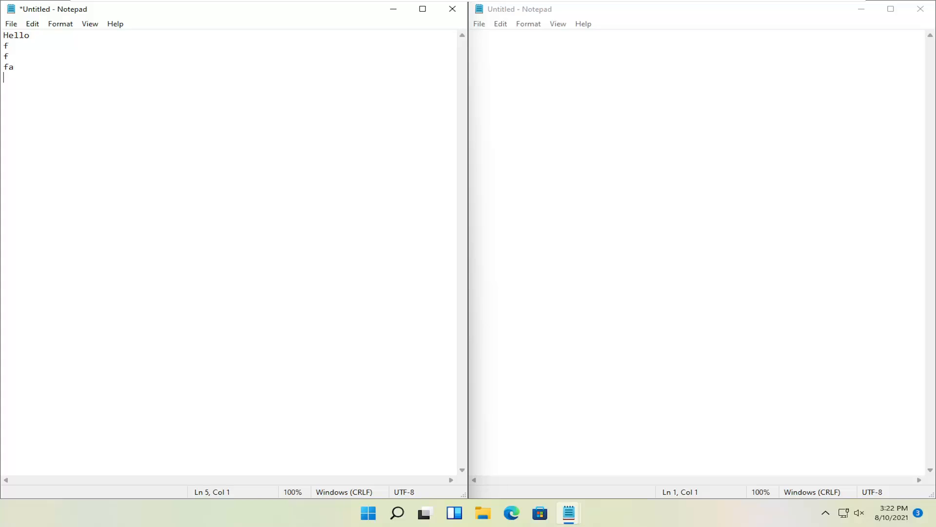
pyautogui.write('a')
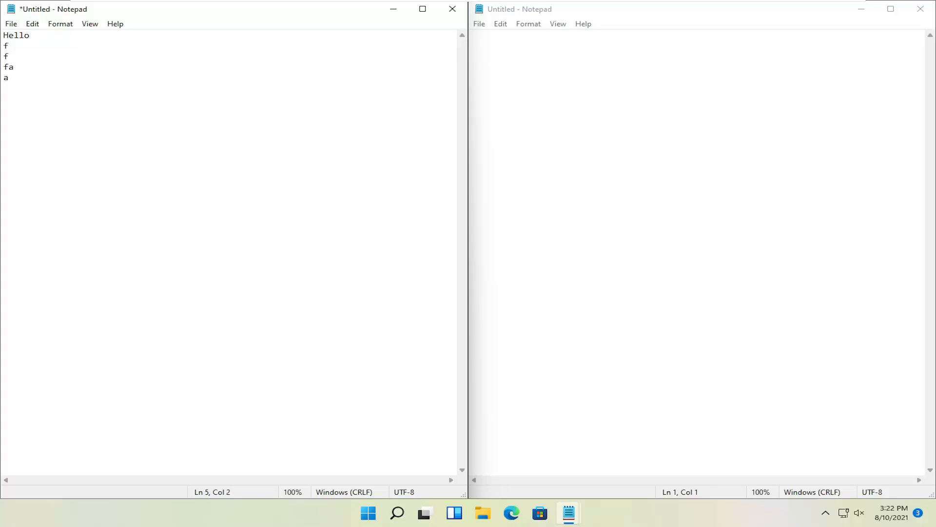
pyautogui.press('ctrl+a')
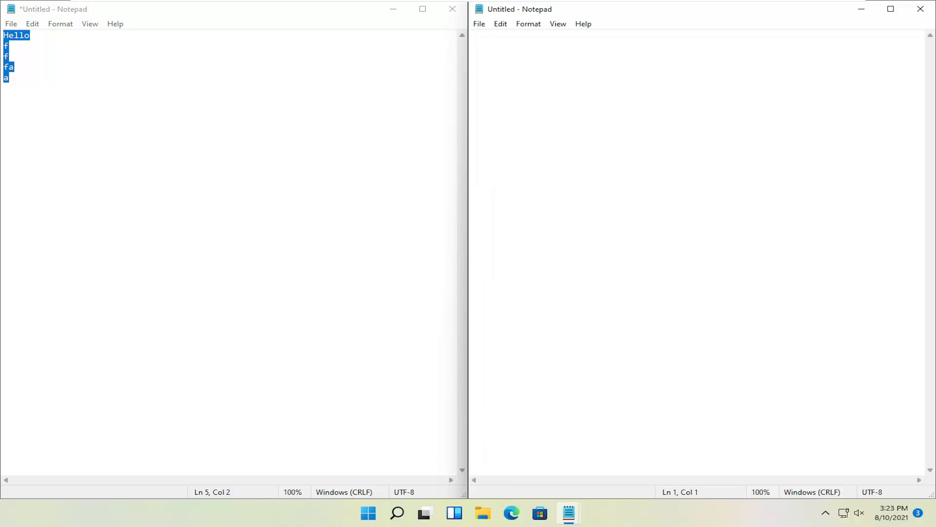
# Replace the selected text so the left window holds only 'Hello'.
pyautogui.write('Hello')
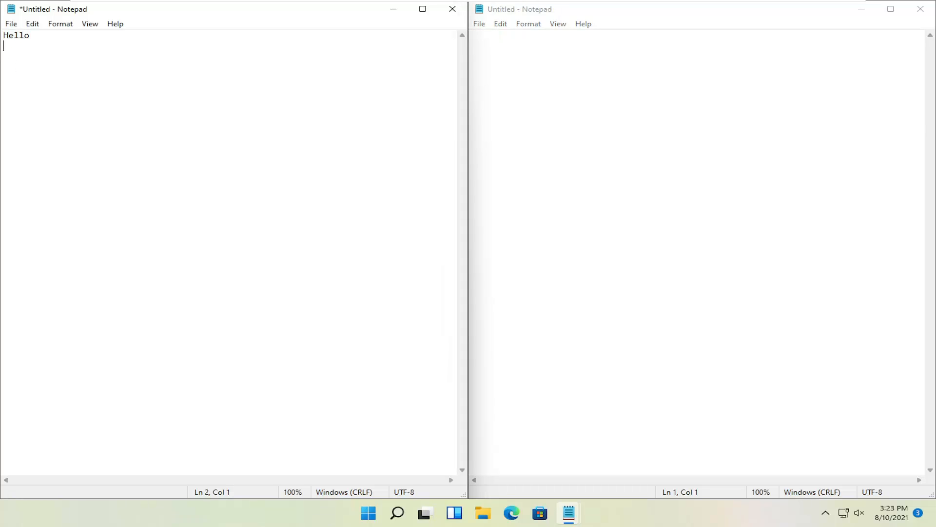
# Select 'Hello' in the left window and place it into the right window.
pyautogui.doubleClick(17, 35)
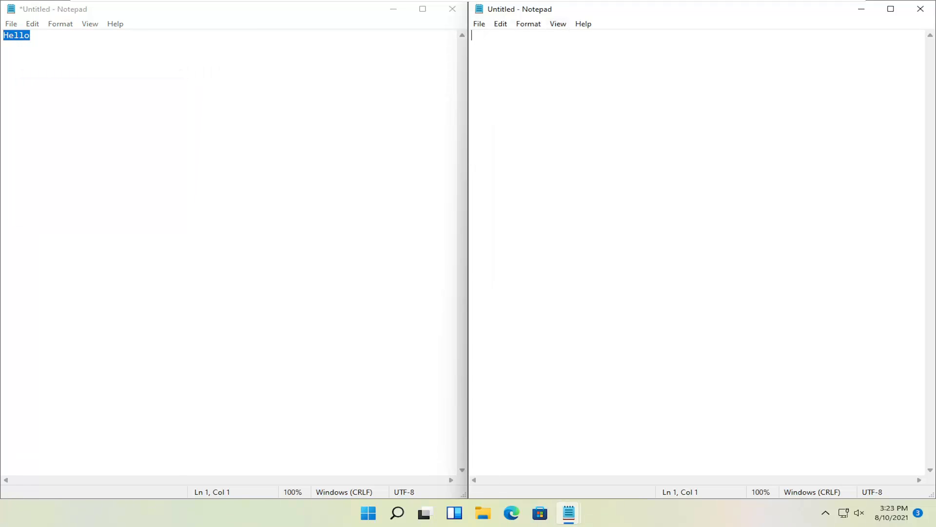
pyautogui.write('Hello')
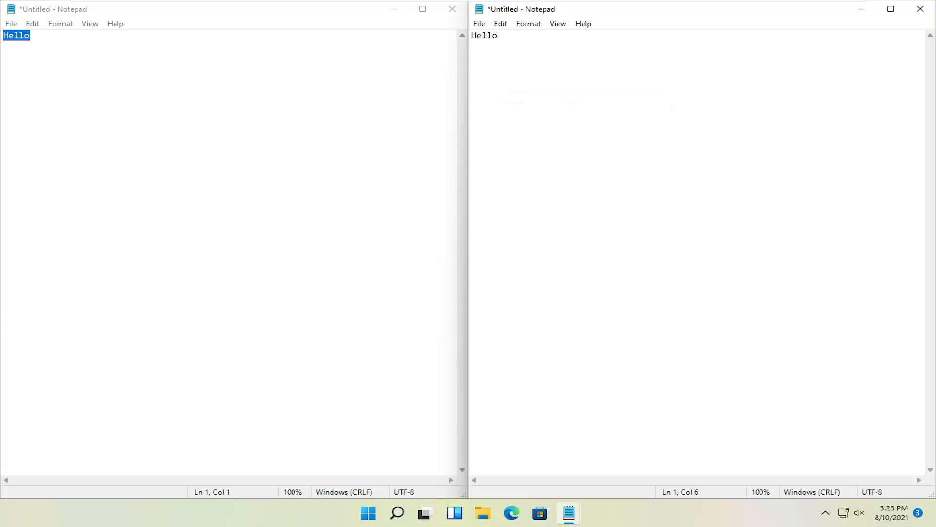
pyautogui.press('Return')
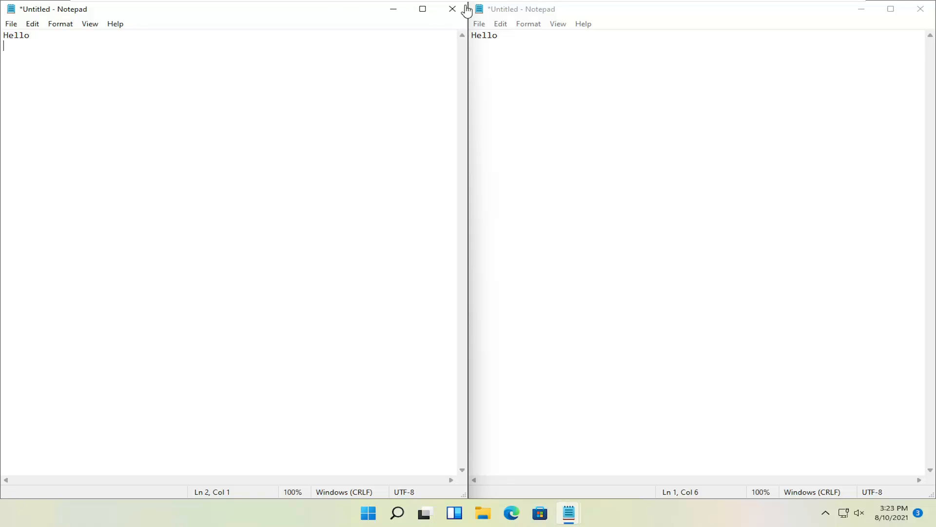
# Close both Notepad windows, choosing Don't Save for the pasted text.
pyautogui.click(452, 9)
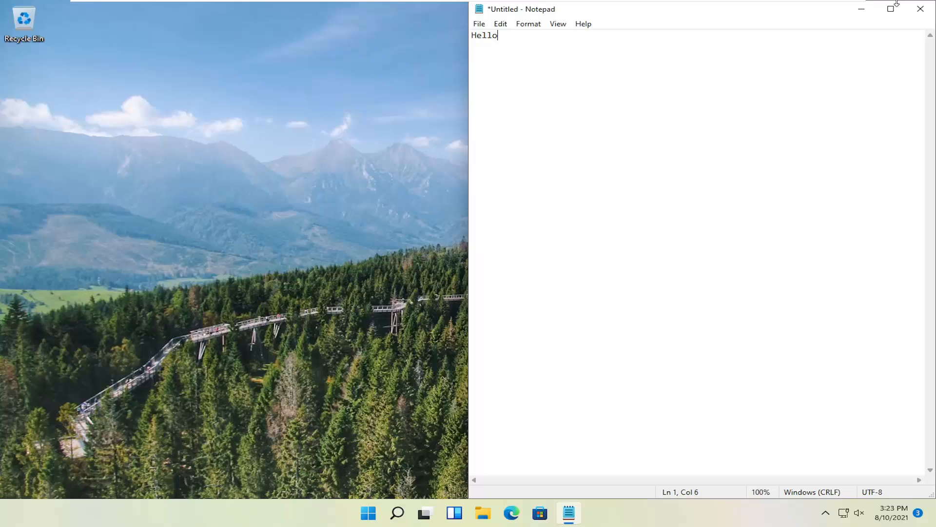
pyautogui.click(918, 9)
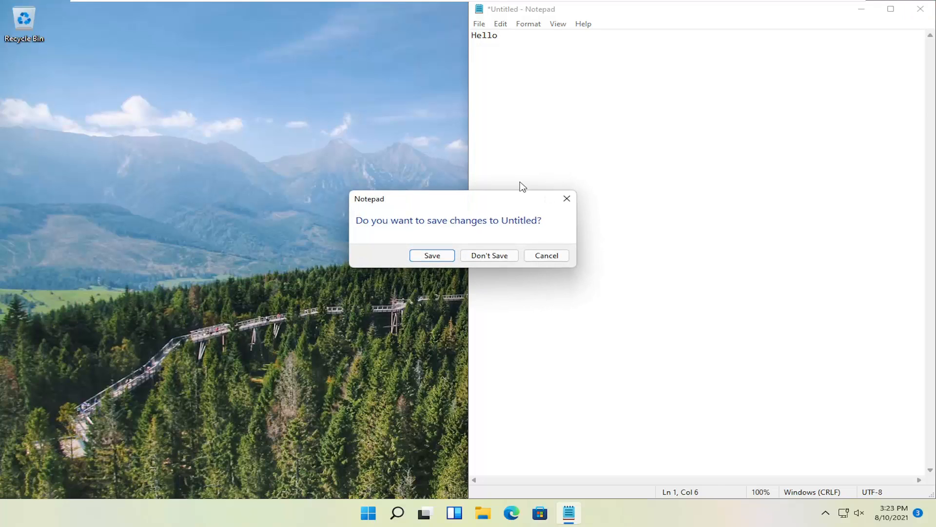
pyautogui.click(488, 254)
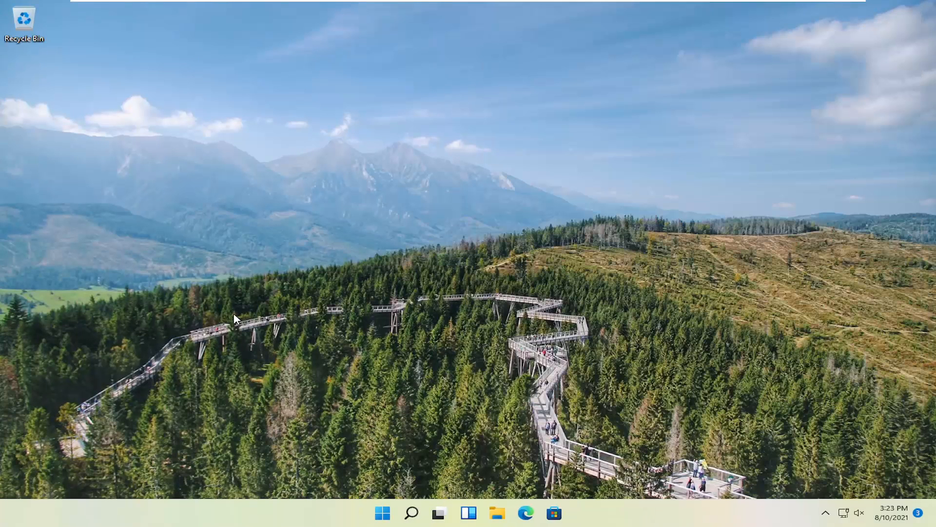